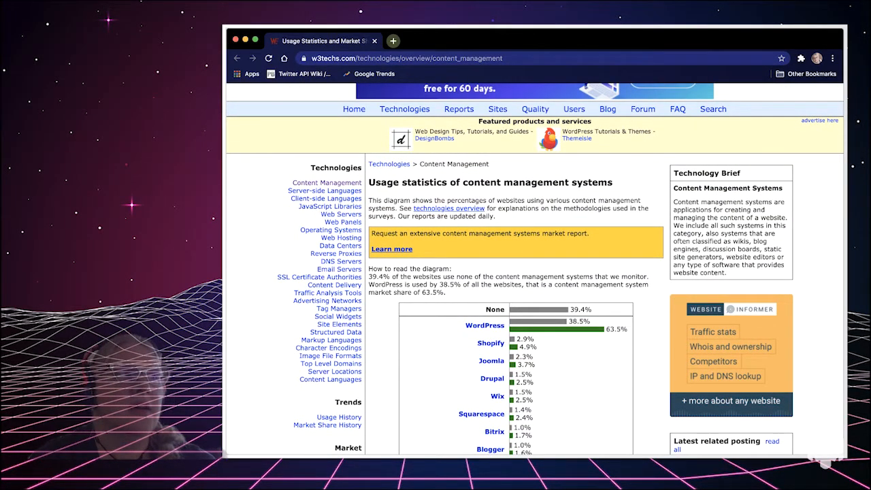
{"action": "scroll", "scroll_direction": "down", "scroll_amount": 3}
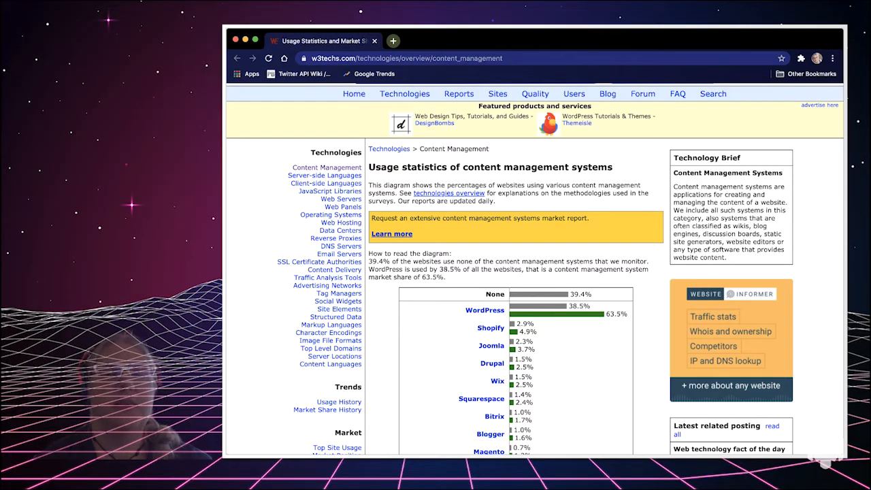
{"action": "scroll", "scroll_direction": "down", "scroll_amount": 3}
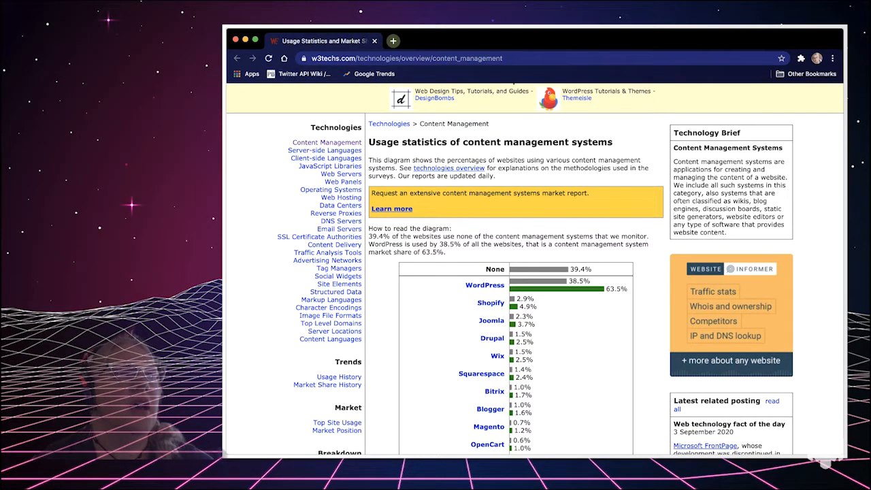
{"action": "scroll", "scroll_direction": "down", "scroll_amount": 3}
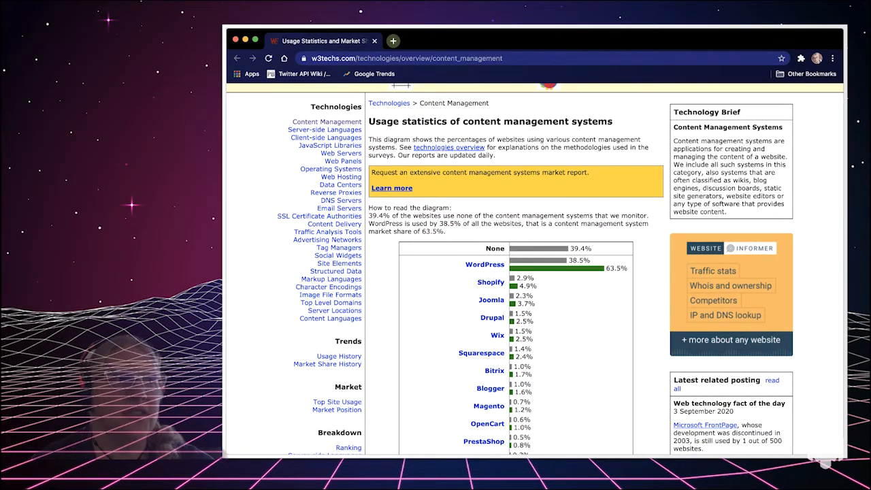
{"action": "scroll", "scroll_direction": "down", "scroll_amount": 3}
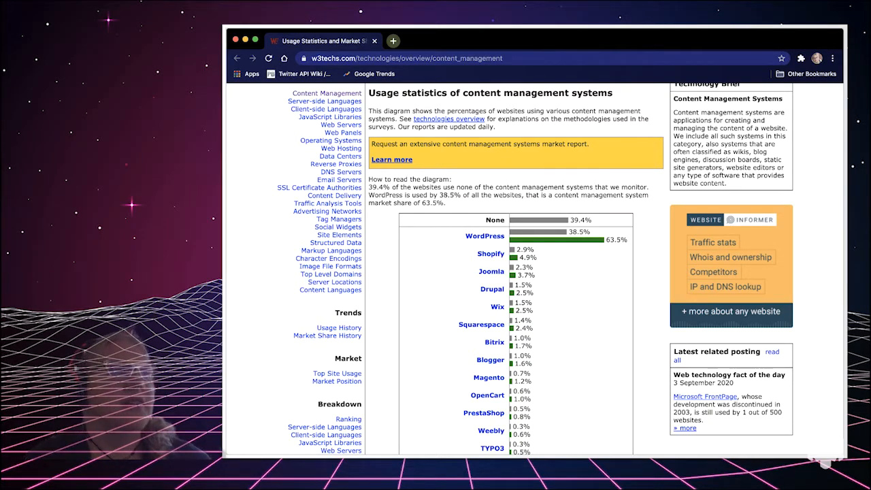
{"action": "scroll", "scroll_direction": "down", "scroll_amount": 3}
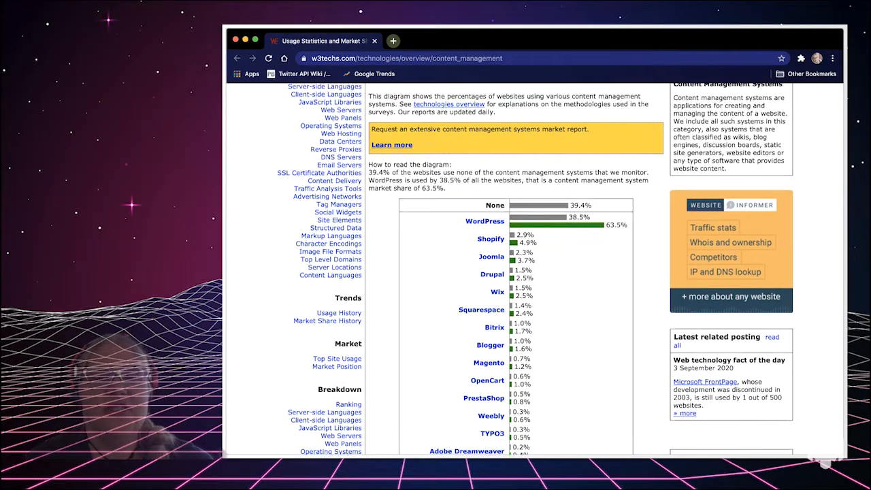
{"action": "scroll", "scroll_direction": "down", "scroll_amount": 3}
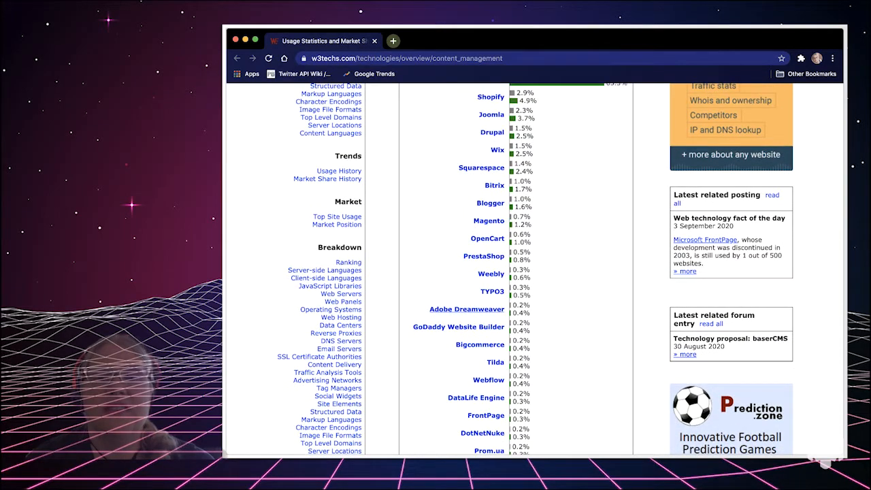
{"action": "scroll", "scroll_direction": "down", "scroll_amount": 3}
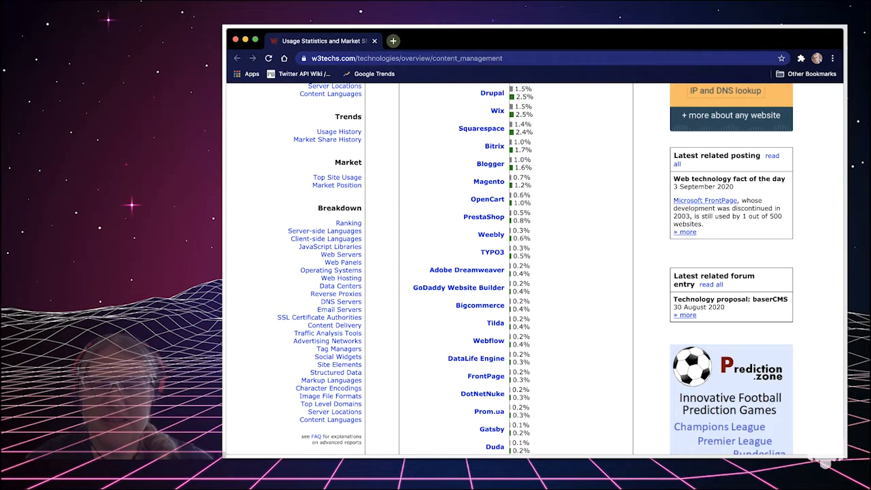
{"action": "scroll", "scroll_direction": "down", "scroll_amount": 3}
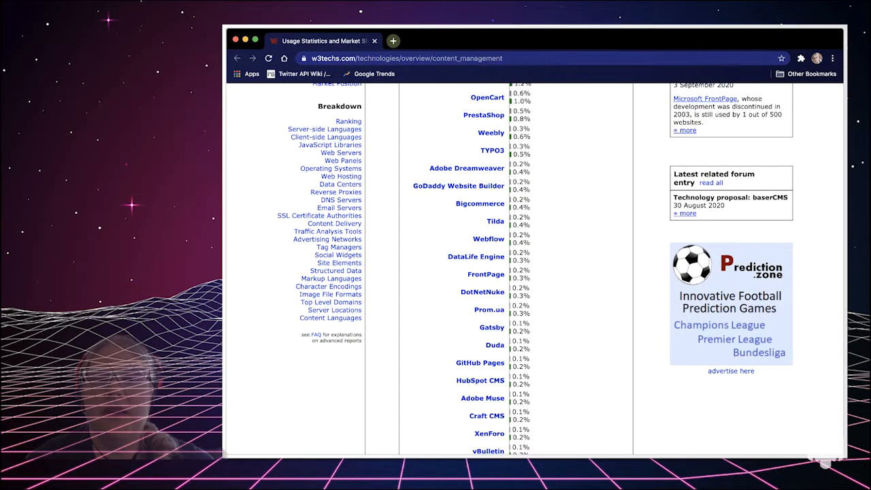
{"action": "scroll", "scroll_direction": "down", "scroll_amount": 3}
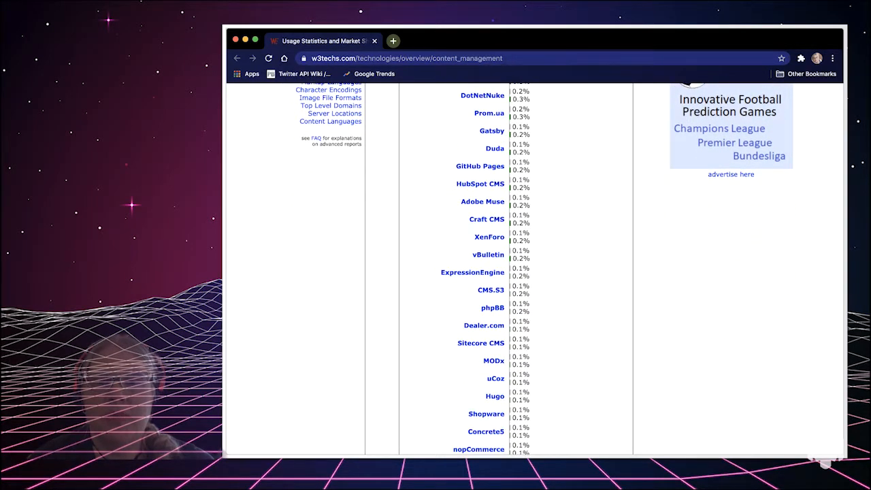
{"action": "scroll", "scroll_direction": "down", "scroll_amount": 3}
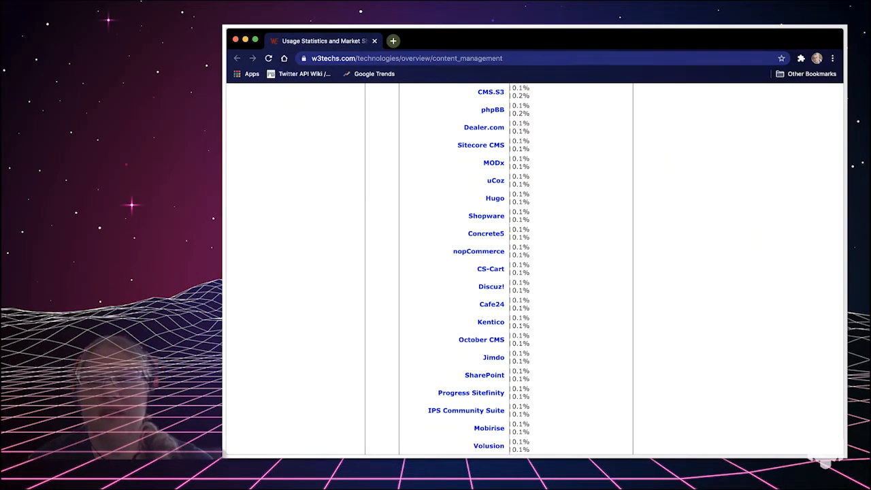
{"action": "scroll", "scroll_direction": "up", "scroll_amount": 3}
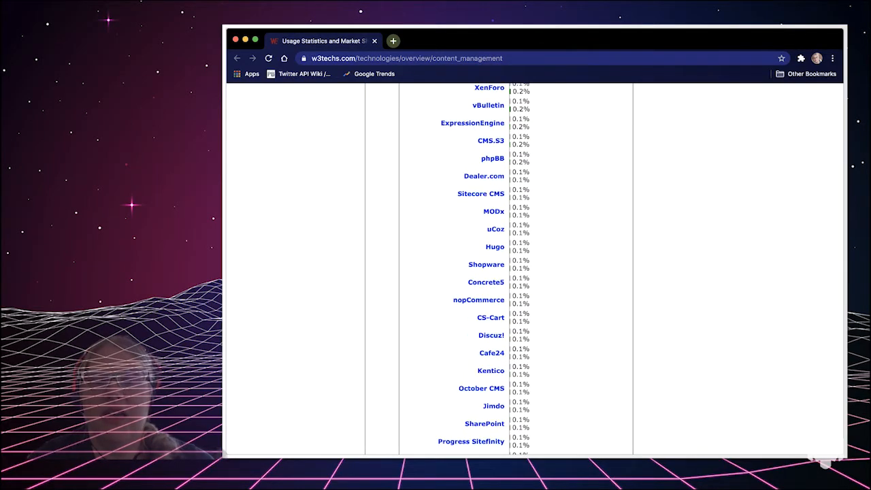
{"action": "scroll", "scroll_direction": "down", "scroll_amount": 3}
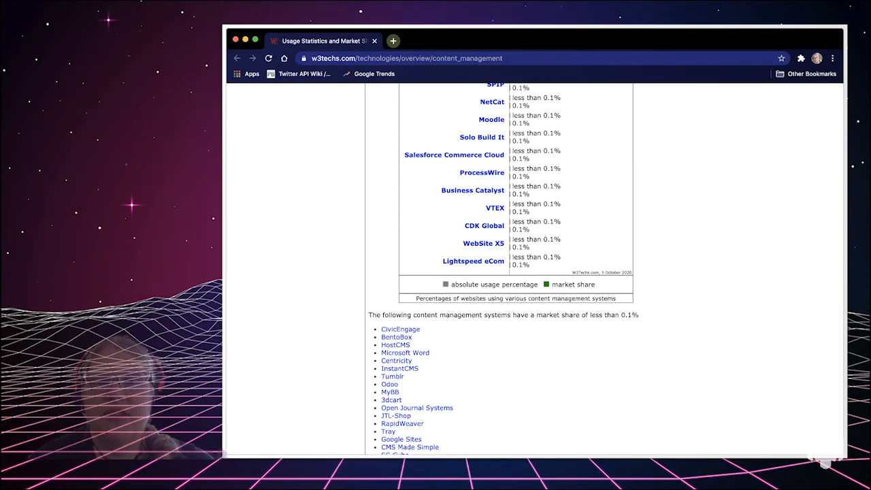
{"action": "scroll", "scroll_direction": "down", "scroll_amount": 3}
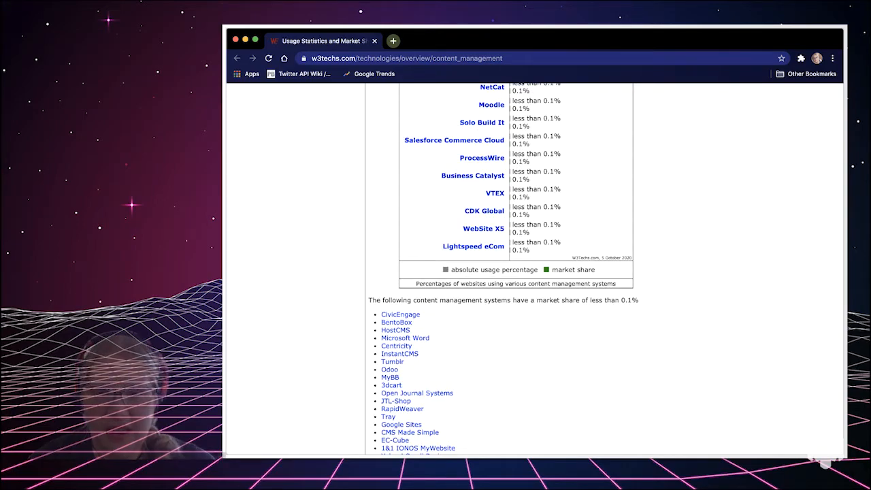
{"action": "scroll", "scroll_direction": "down", "scroll_amount": 3}
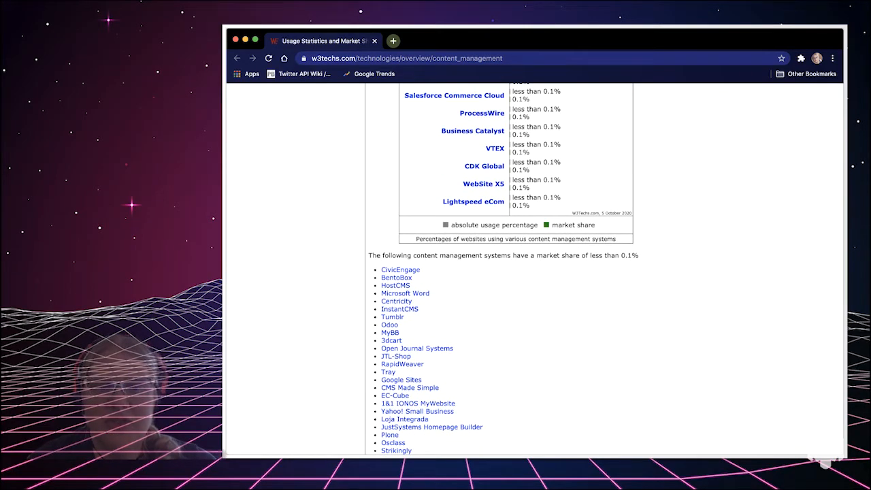
{"action": "scroll", "scroll_direction": "down", "scroll_amount": 3}
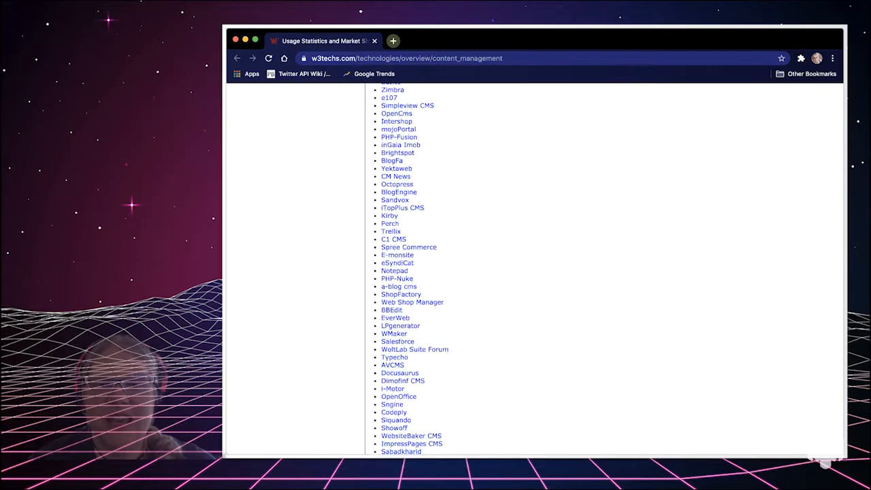
{"action": "scroll", "scroll_direction": "down", "scroll_amount": 3}
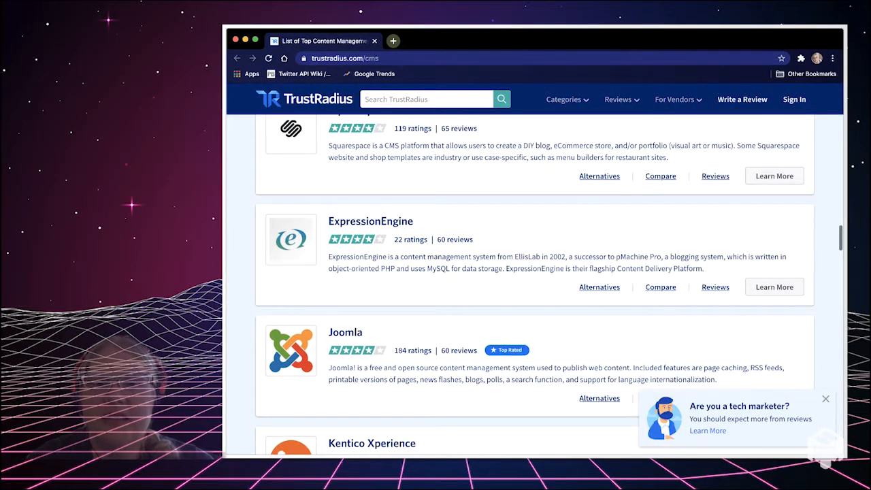
{"action": "scroll", "scroll_direction": "up", "scroll_amount": 3}
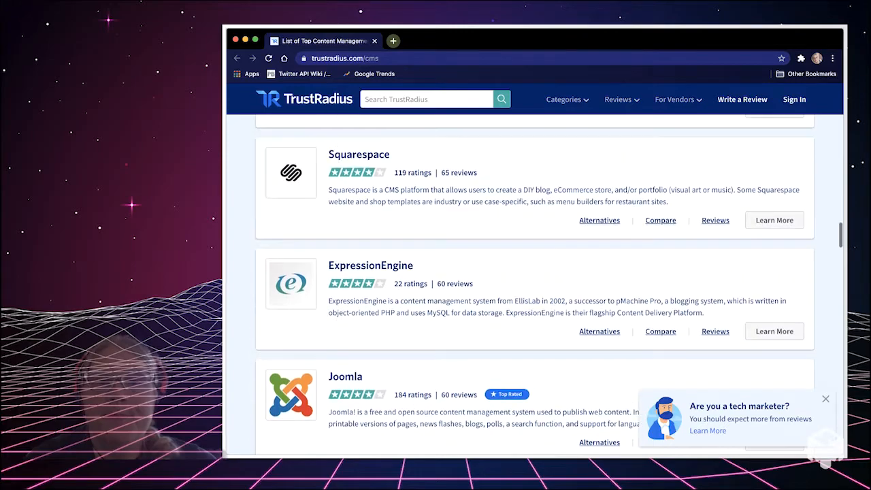
{"action": "scroll", "scroll_direction": "up", "scroll_amount": 3}
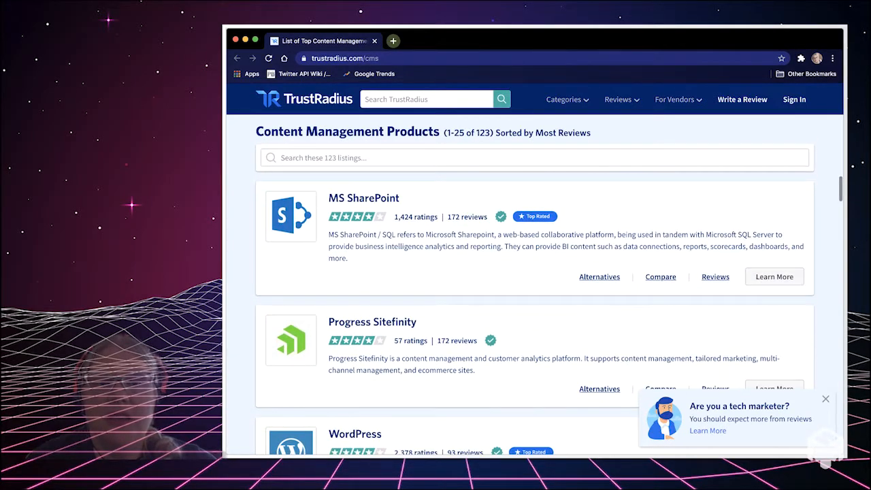
{"action": "scroll", "scroll_direction": "down", "scroll_amount": 3}
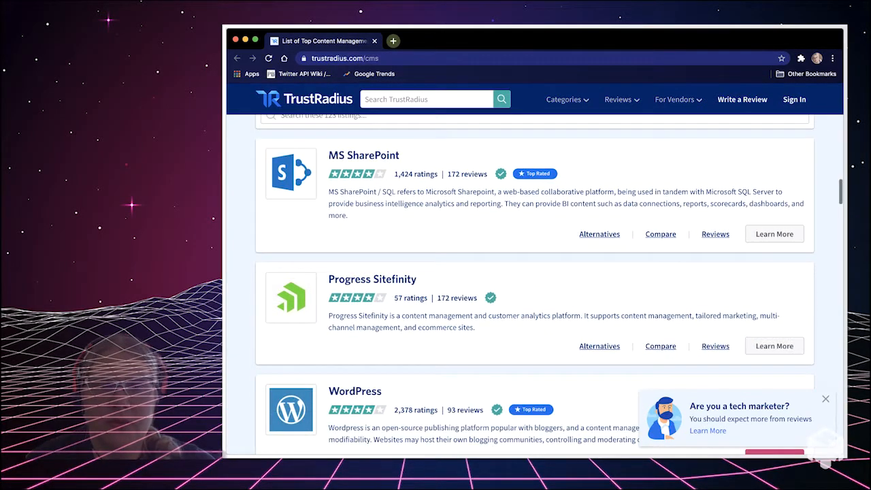
{"action": "scroll", "scroll_direction": "down", "scroll_amount": 3}
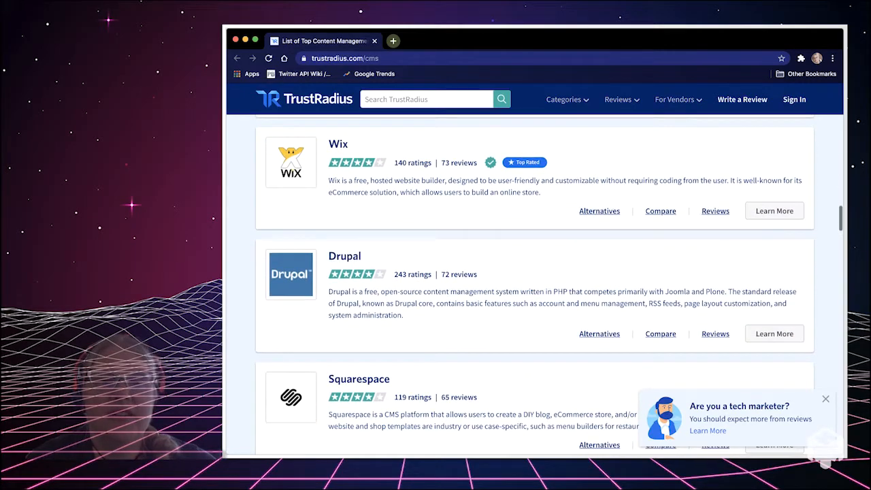
{"action": "scroll", "scroll_direction": "down", "scroll_amount": 3}
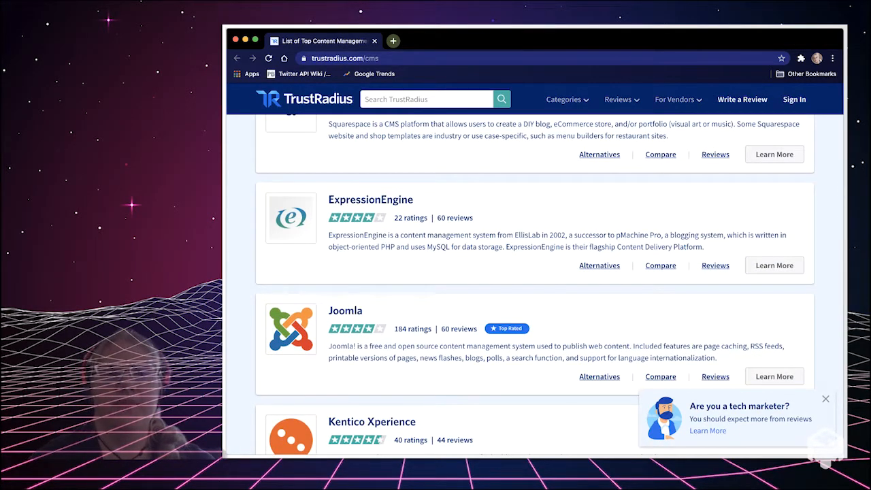